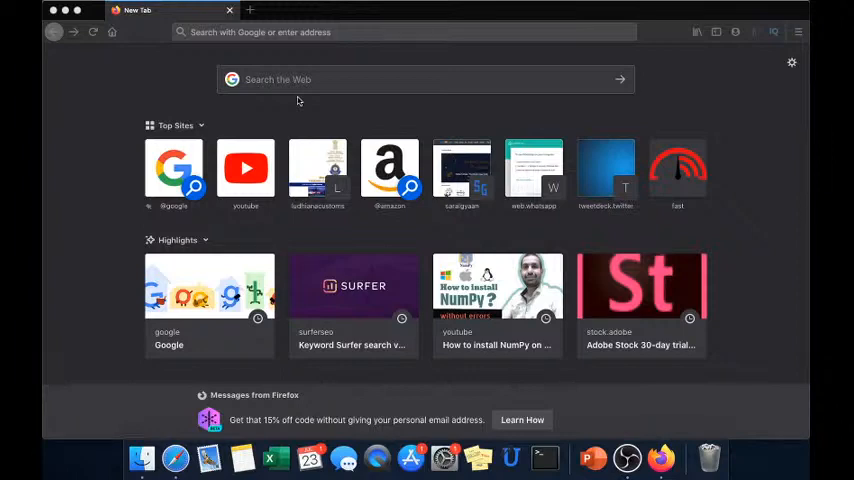
Step: Go to saccess.nic.in/ to load the NIC WebVPN sign-in page
{"action": "left_click", "coordinate": [400, 32]}
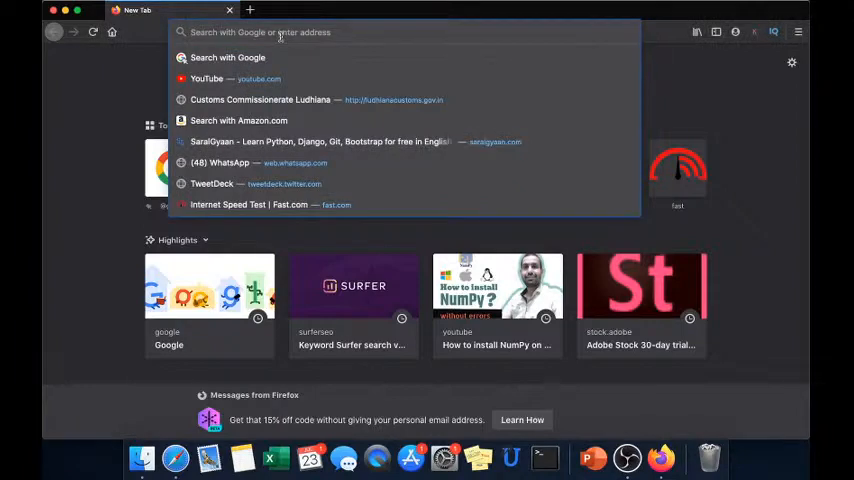
{"action": "type", "text": "saccess.nic.in/"}
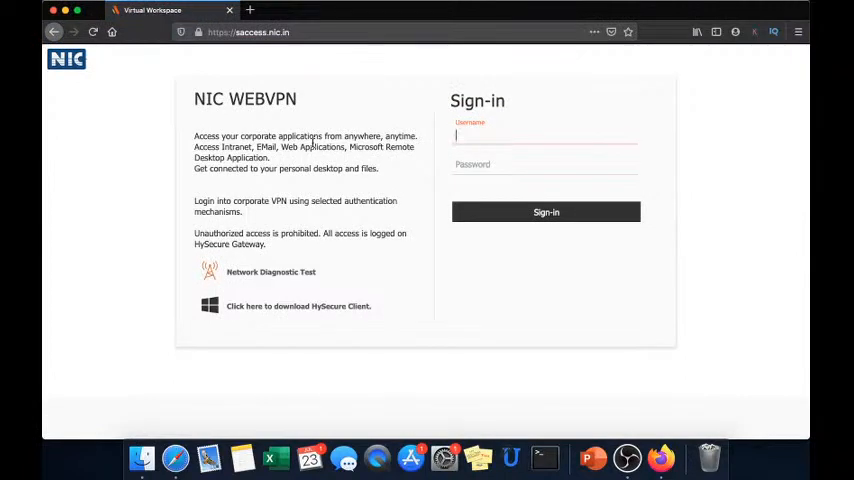
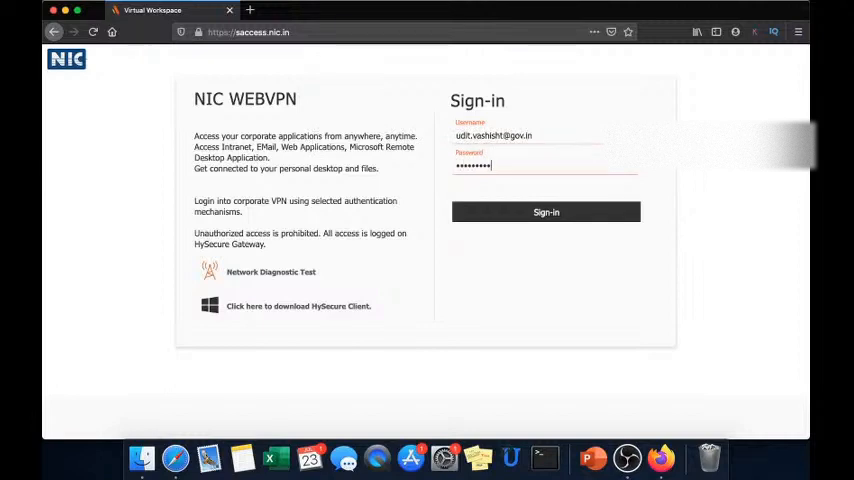
{"action": "left_click", "coordinate": [546, 212]}
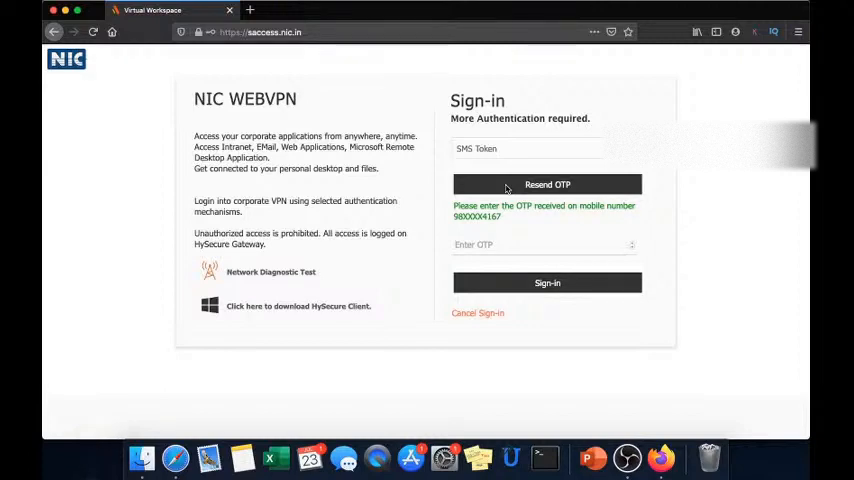
{"action": "left_click", "coordinate": [544, 244]}
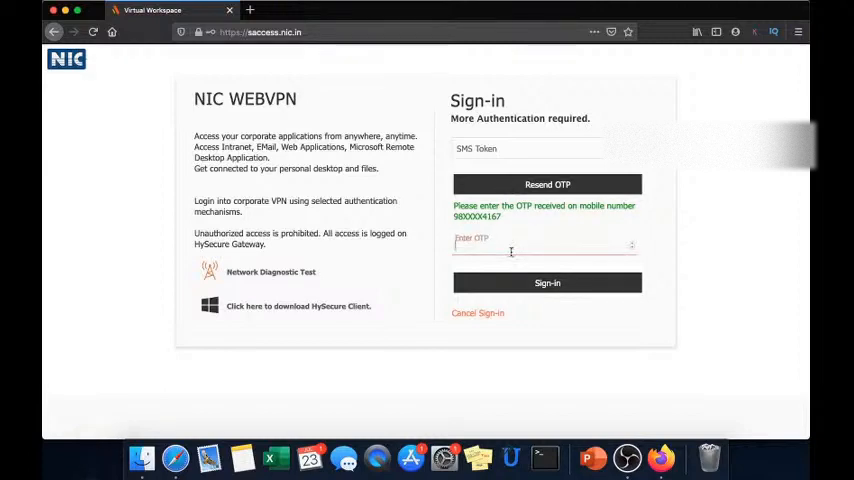
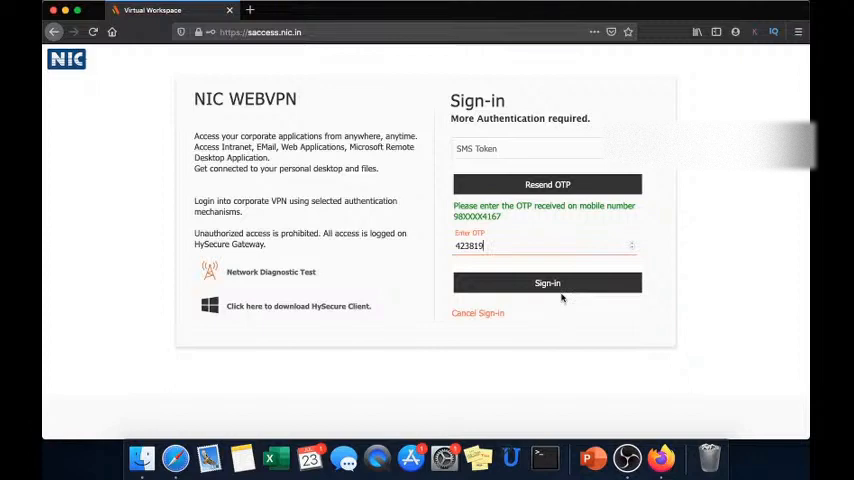
{"action": "left_click", "coordinate": [548, 284]}
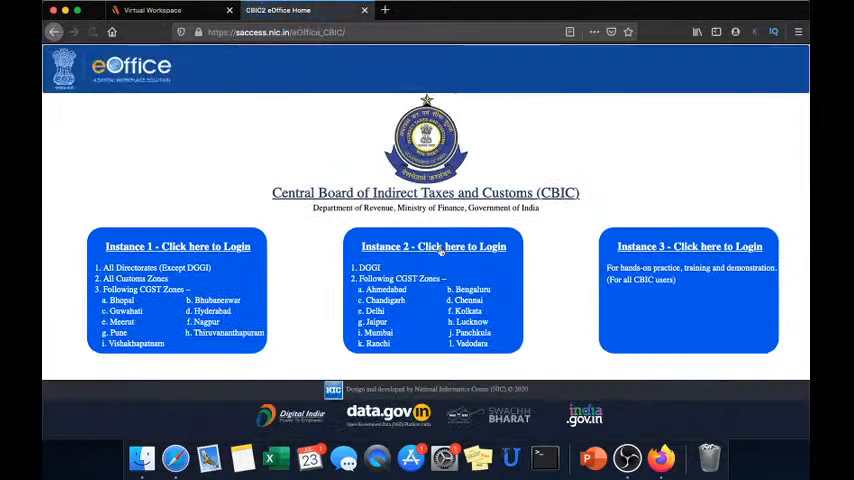
{"action": "mouse_move", "coordinate": [568, 304]}
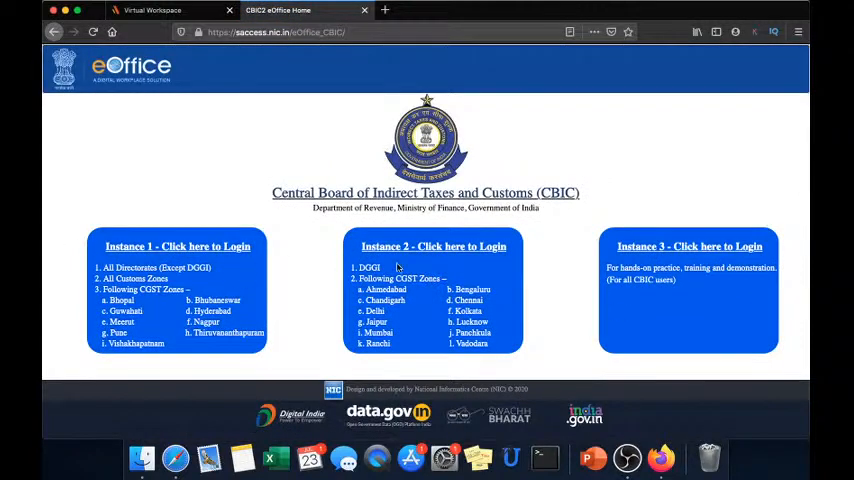
{"action": "mouse_move", "coordinate": [688, 268]}
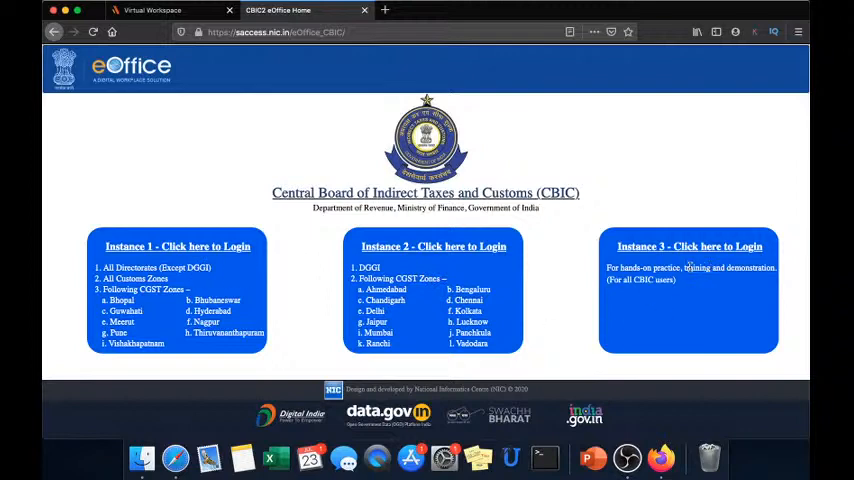
{"action": "mouse_move", "coordinate": [504, 276]}
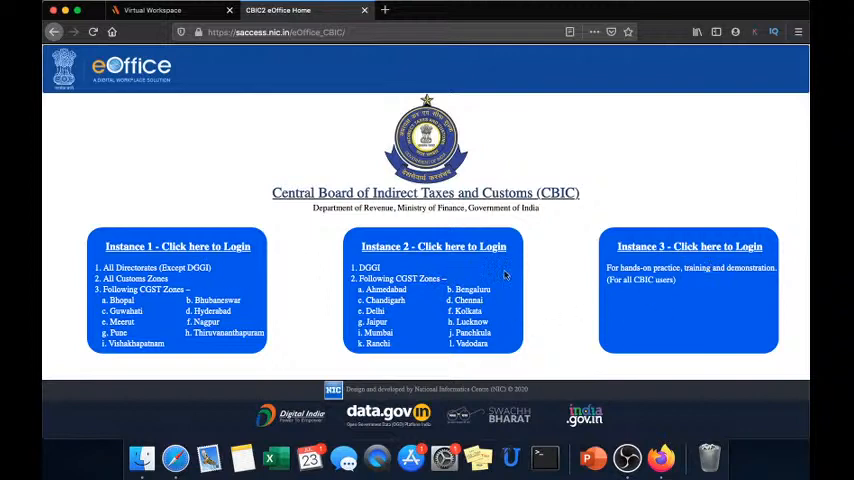
{"action": "mouse_move", "coordinate": [156, 300]}
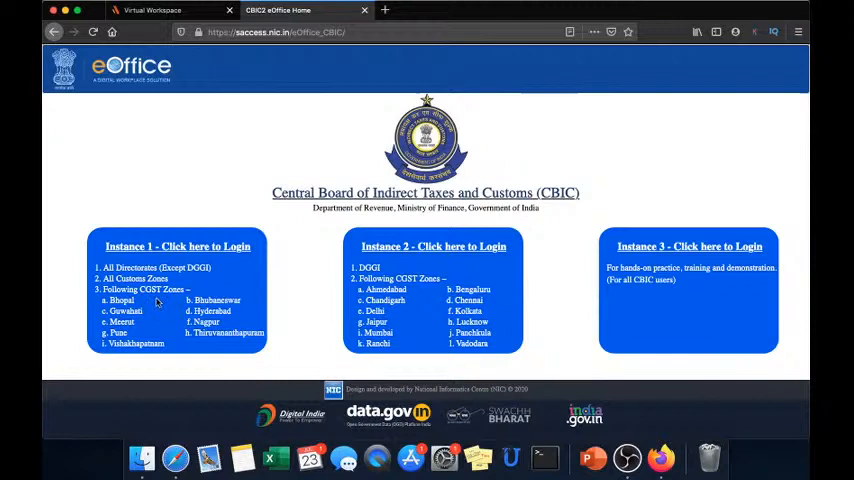
{"action": "mouse_move", "coordinate": [172, 264]}
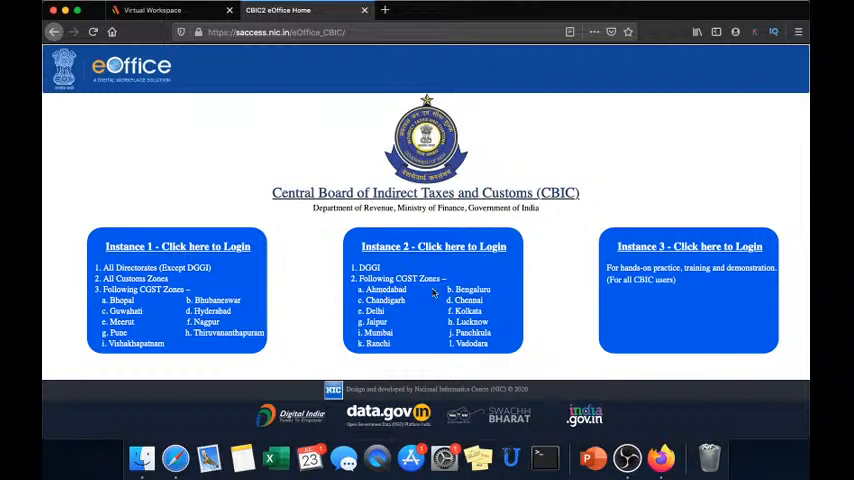
{"action": "mouse_move", "coordinate": [420, 264]}
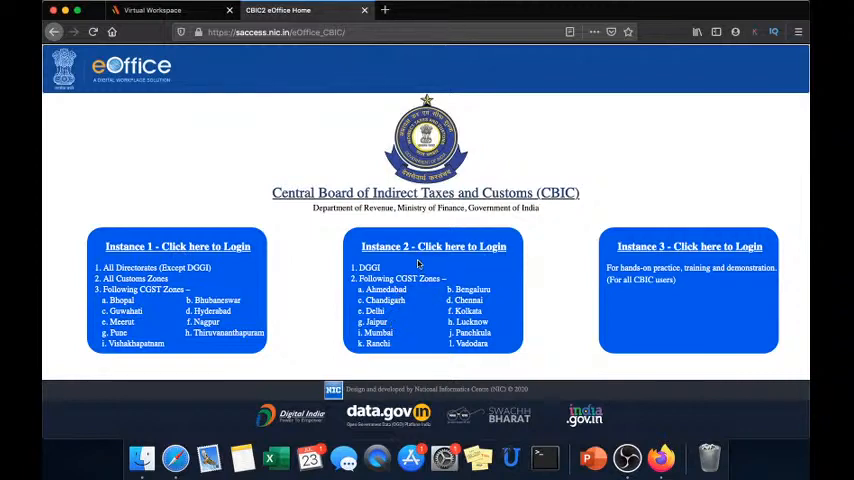
{"action": "mouse_move", "coordinate": [444, 258]}
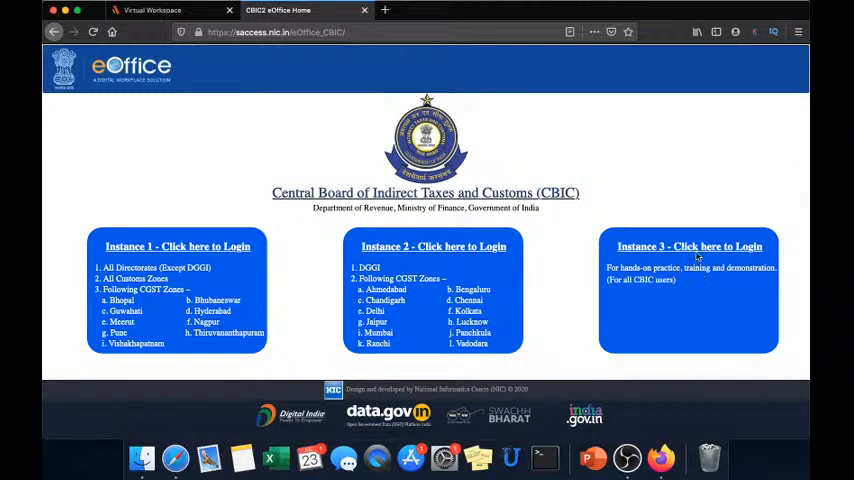
Step: Choose the 'Instance 3 - Click here to Login' practice link to bring up Parichay sign-in
{"action": "left_click", "coordinate": [690, 246]}
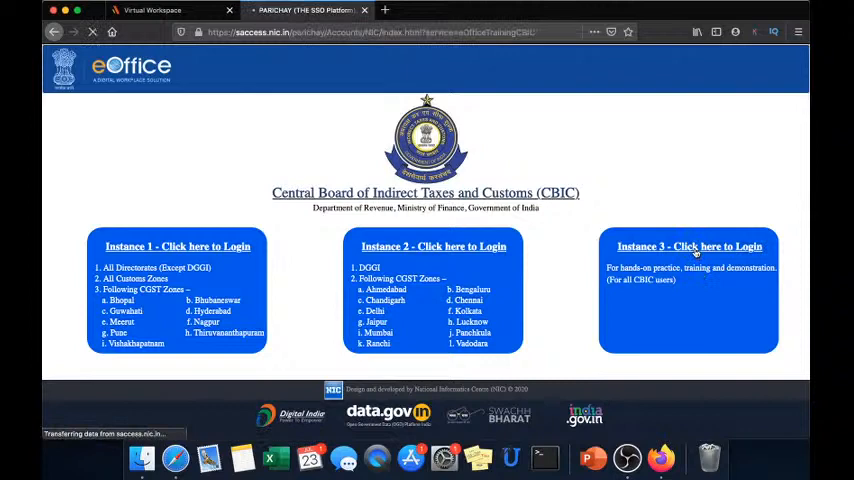
{"action": "left_click", "coordinate": [690, 246]}
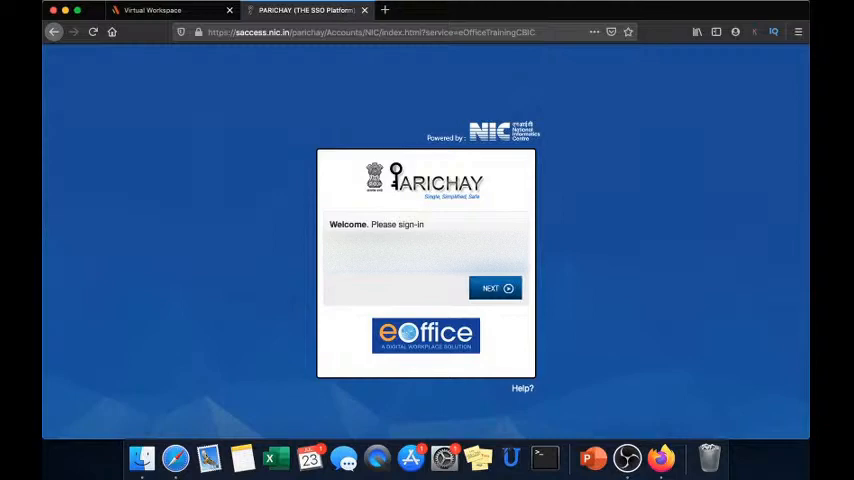
Step: Submit the Parichay username and then the password to reach OTP verification
{"action": "left_click", "coordinate": [496, 288]}
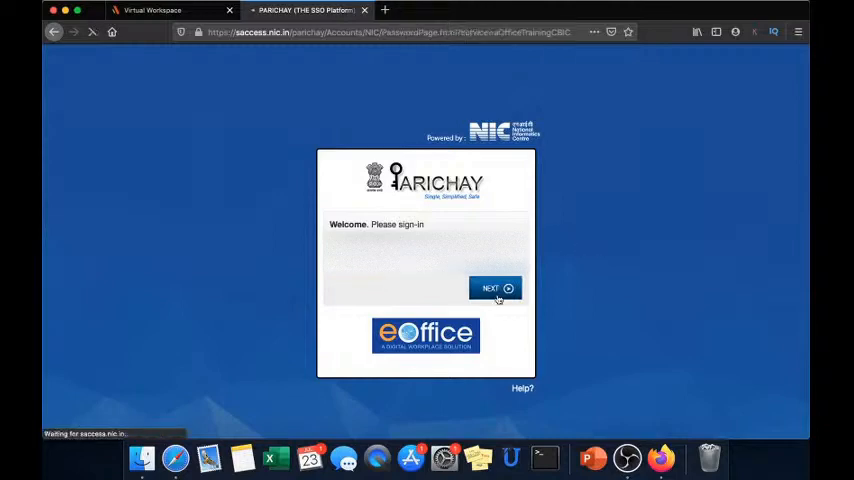
{"action": "left_click", "coordinate": [496, 288]}
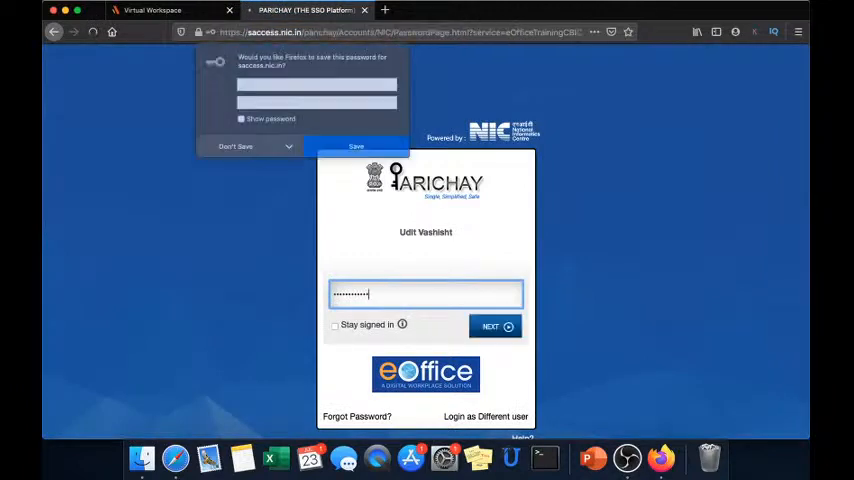
{"action": "left_click", "coordinate": [496, 326]}
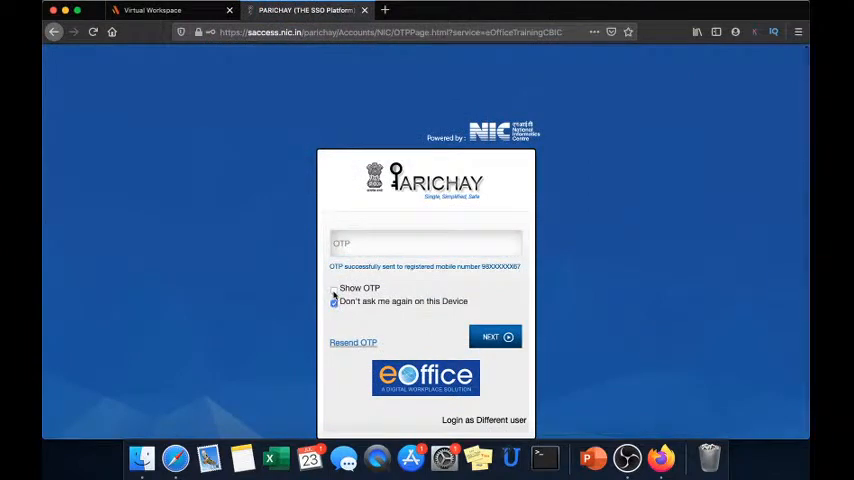
Step: Tick 'Don't ask me again on this Device', enter the OTP and submit it
{"action": "left_click", "coordinate": [334, 302]}
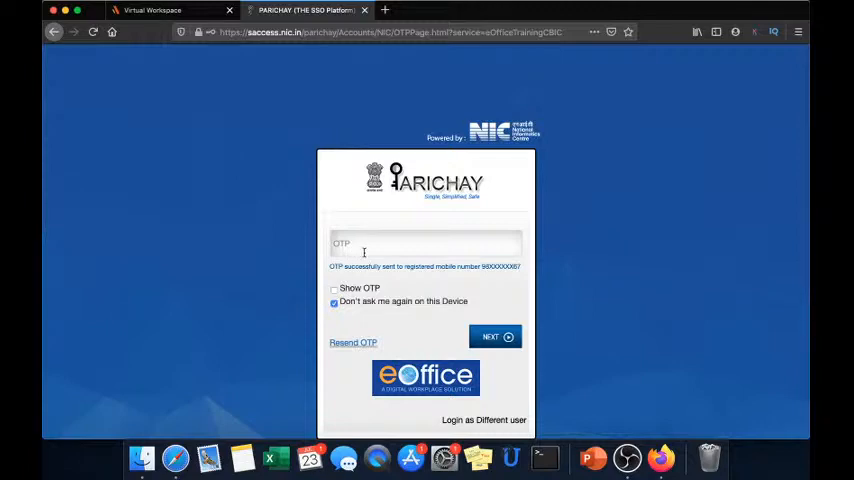
{"action": "type", "text": "•"}
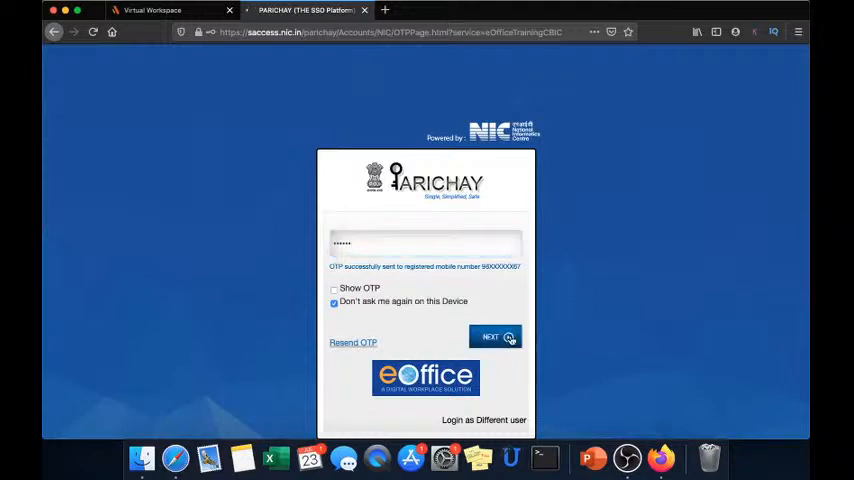
{"action": "left_click", "coordinate": [496, 336]}
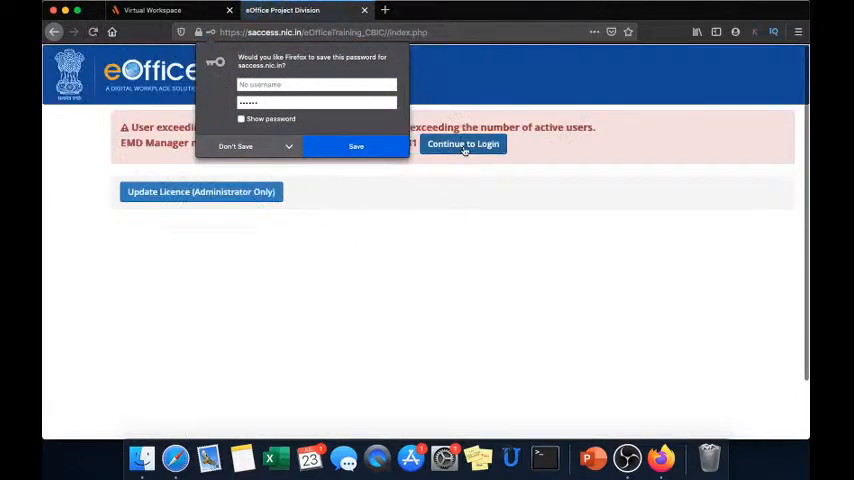
Step: Continue past the active-user warning and open the File Management System inbox
{"action": "left_click", "coordinate": [464, 144]}
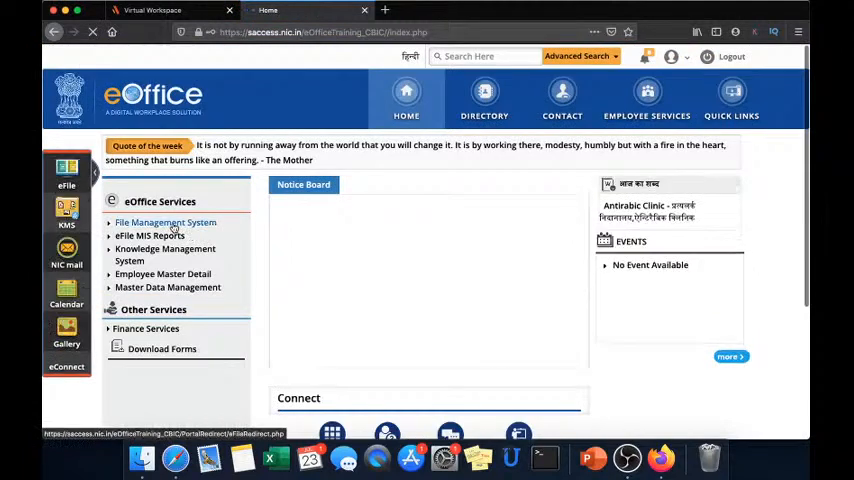
{"action": "left_click", "coordinate": [166, 222]}
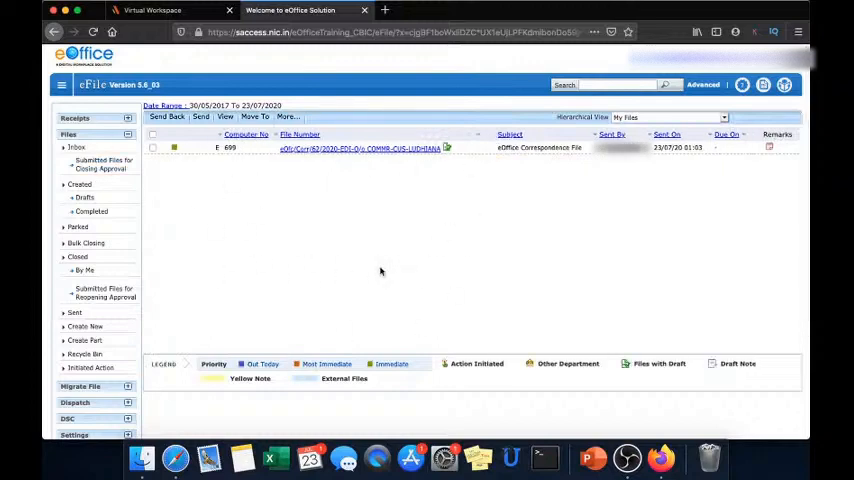
{"action": "mouse_move", "coordinate": [574, 240]}
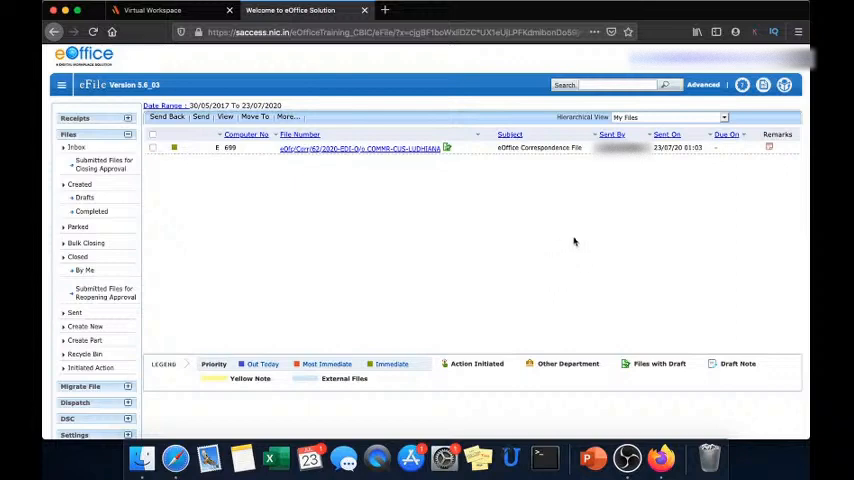
{"action": "mouse_move", "coordinate": [544, 280]}
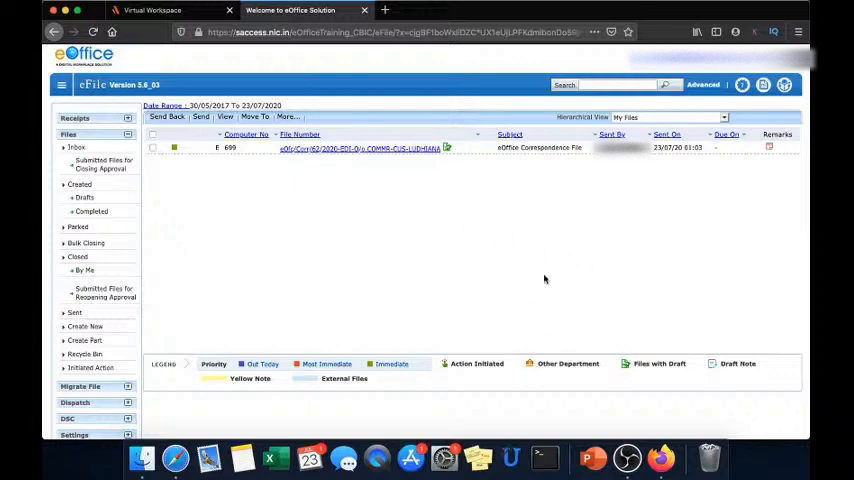